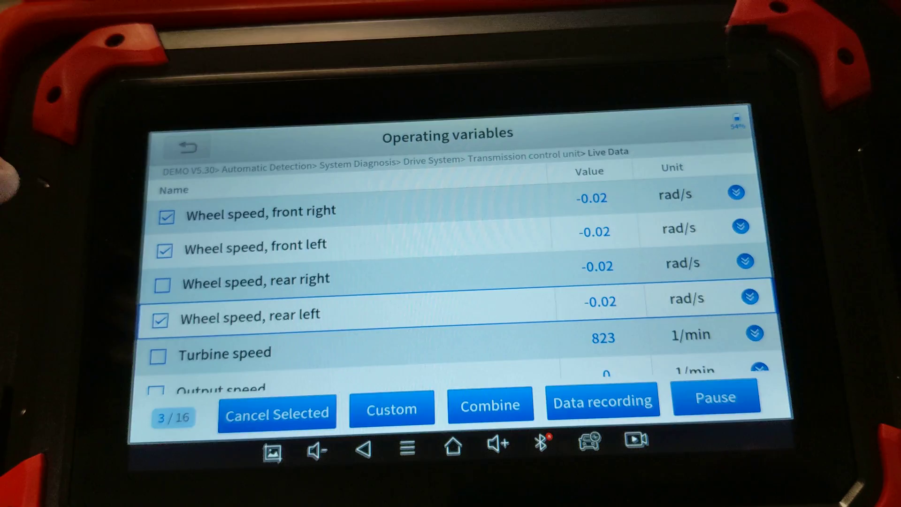
Check the 'Wheel speed, rear right' variable so the counter reads 4/16 selected
left_click(164, 284)
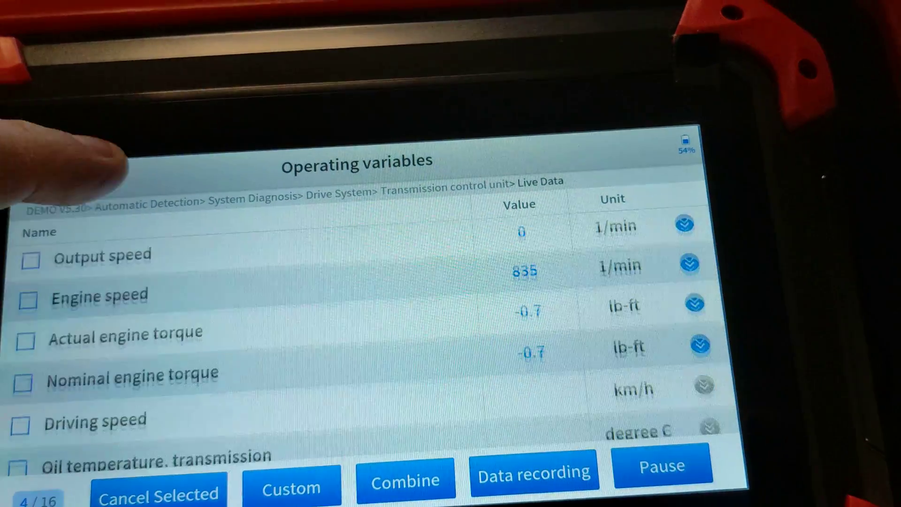
scroll("down", 3)
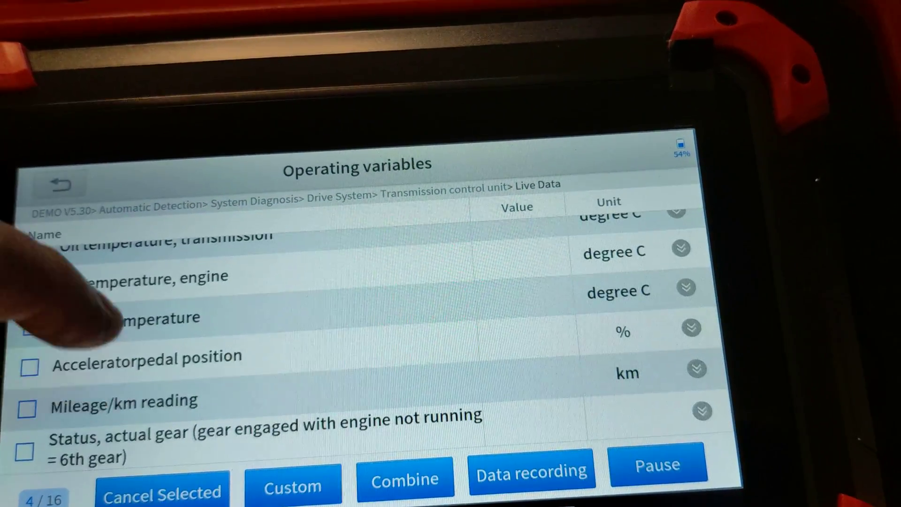